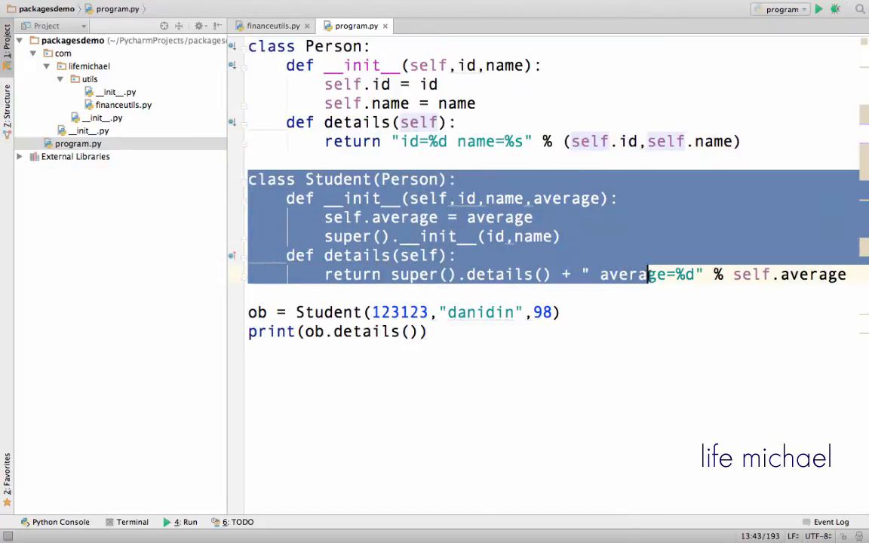
# Run program.py to print id=123123, name=danidin and average=98 with exit code 0
pyautogui.doubleClick(408, 179)
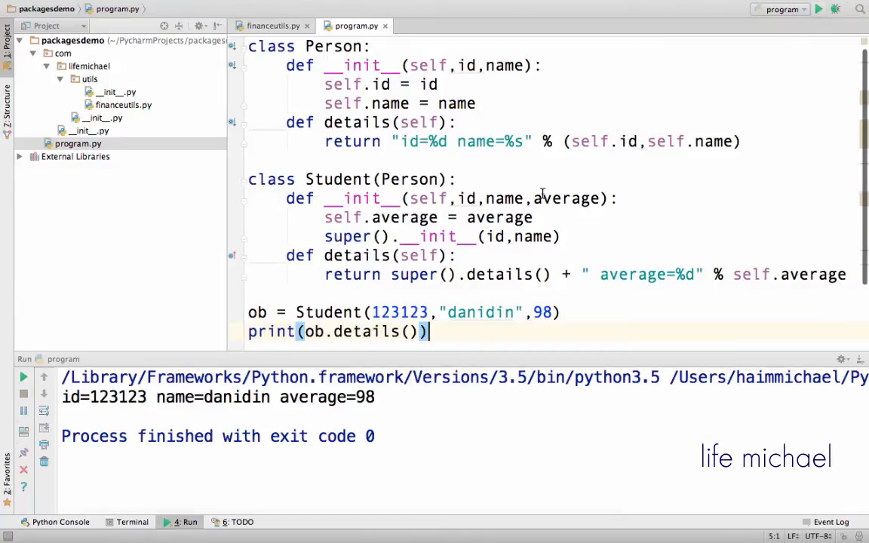
pyautogui.scroll(-3)
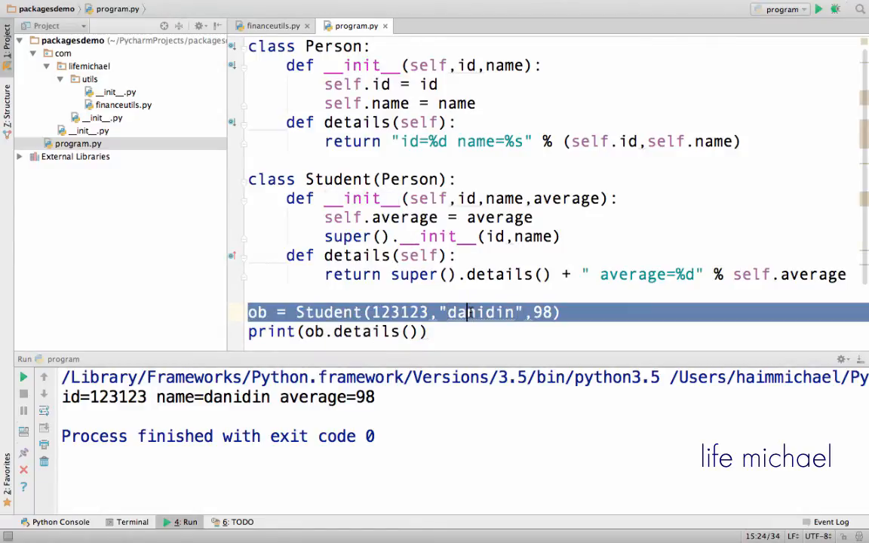
pyautogui.doubleClick(541, 312)
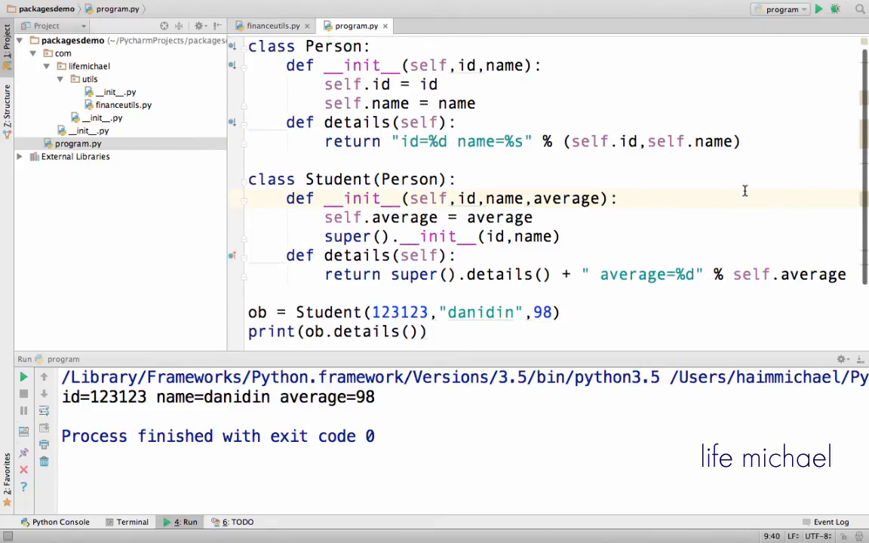
pyautogui.moveTo(487, 162)
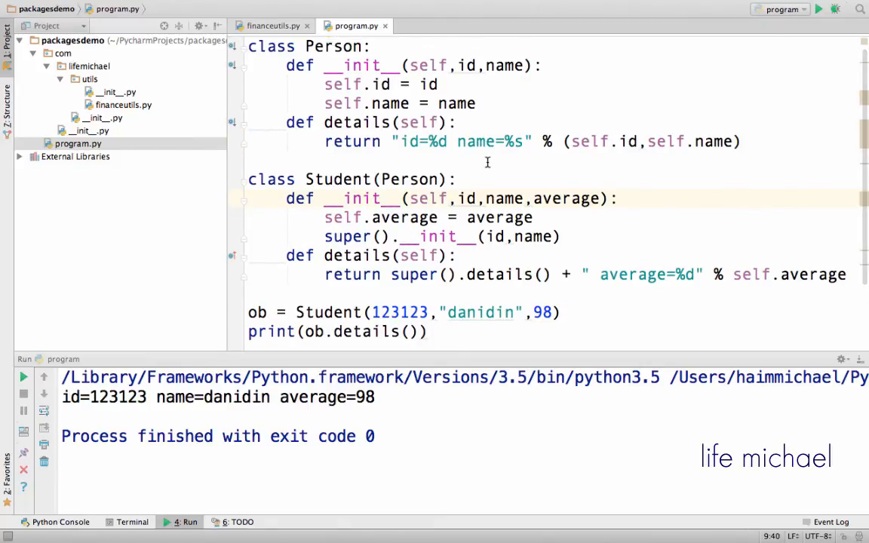